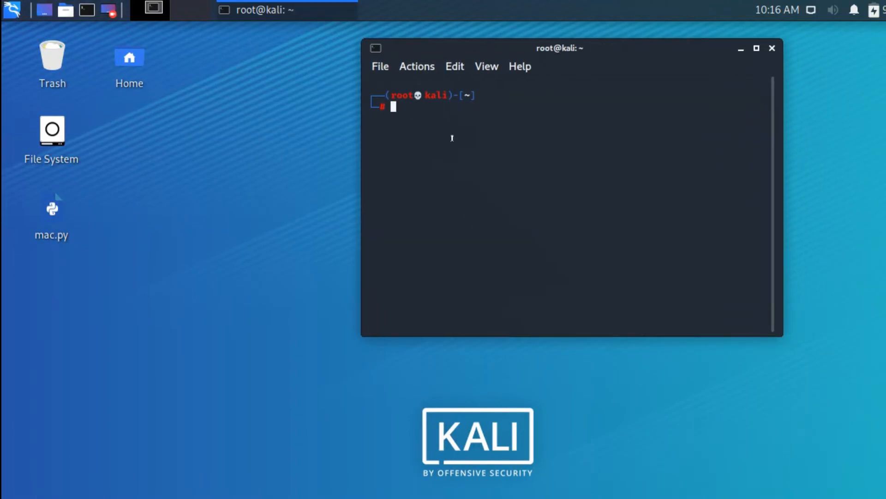
- Clear the typed bettercap command and run 'apt install bettercap' instead
text(bettercap)
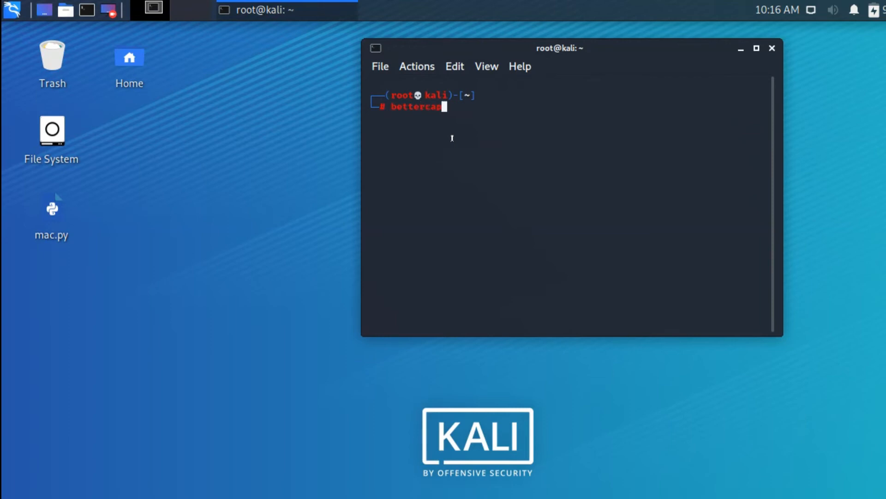
double_click(417, 106)
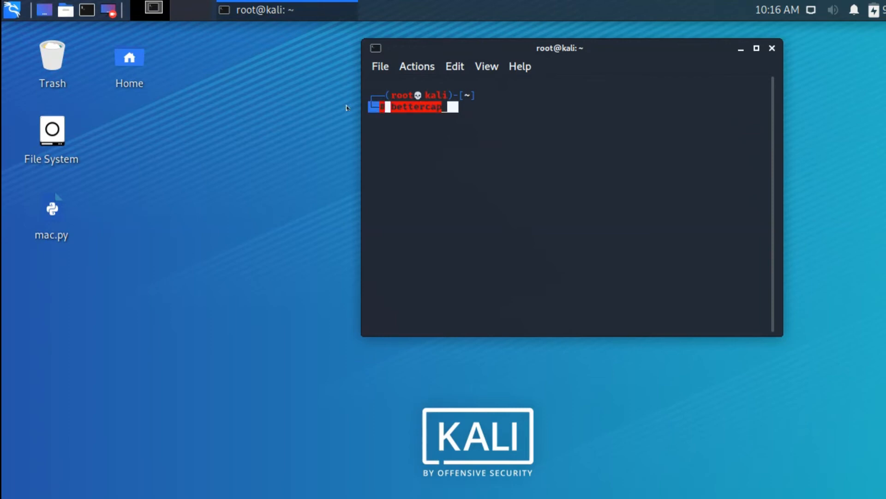
key(ctrl+c)
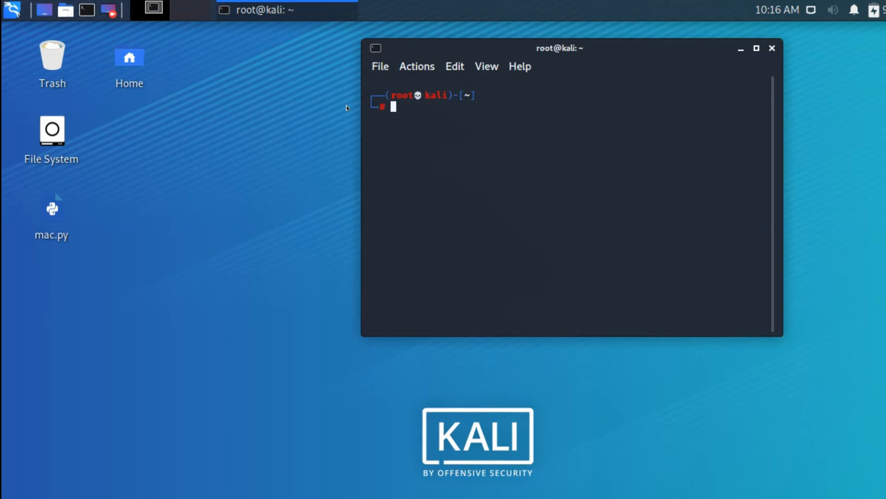
text(apt install arp-scan)
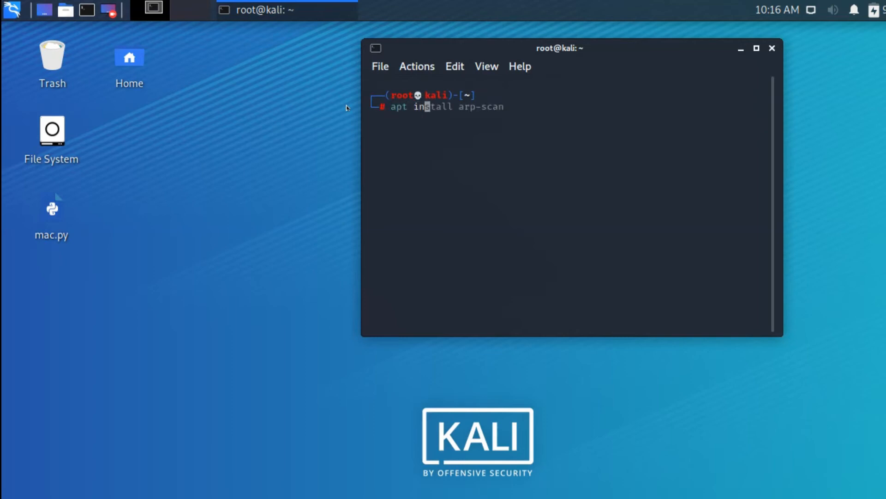
text(be)
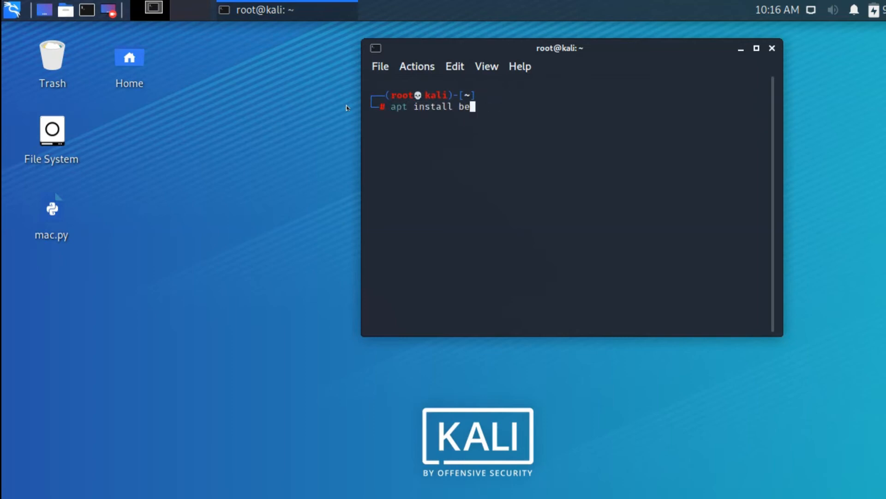
text(ttercap)
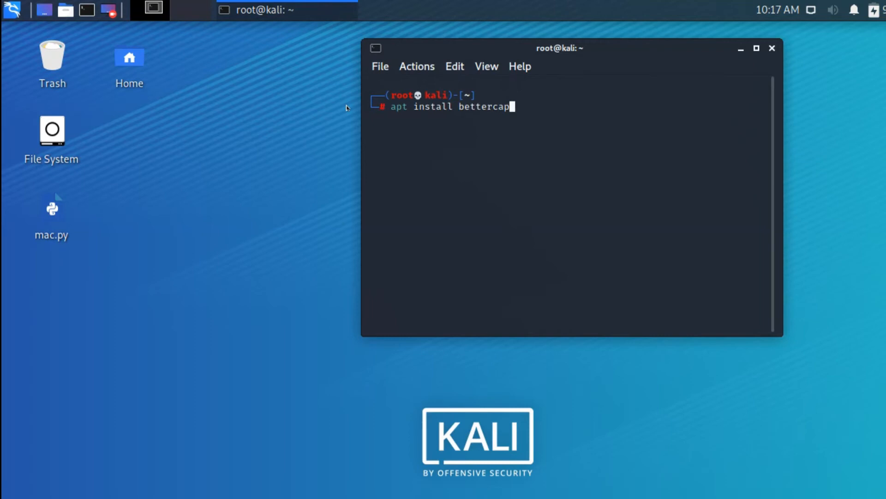
key(Return)
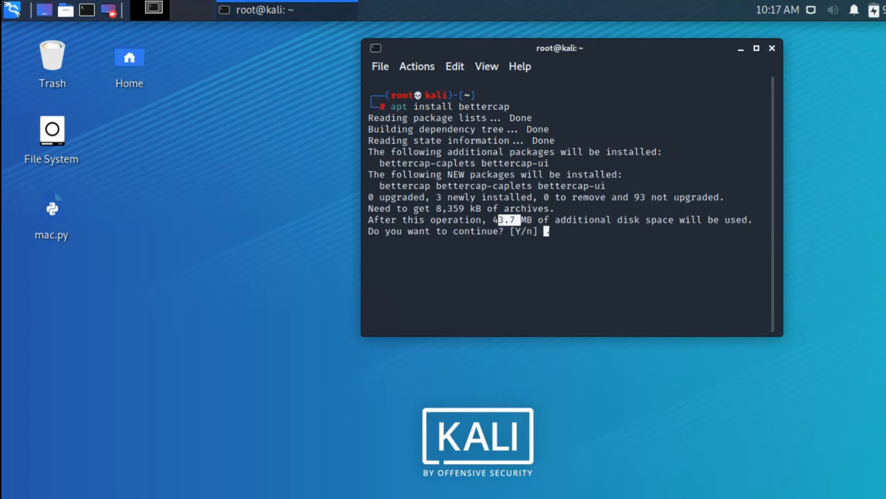
- Confirm with 'y' to install bettercap, bettercap-caplets and bettercap-ui, then start typing bettercap
text(y)
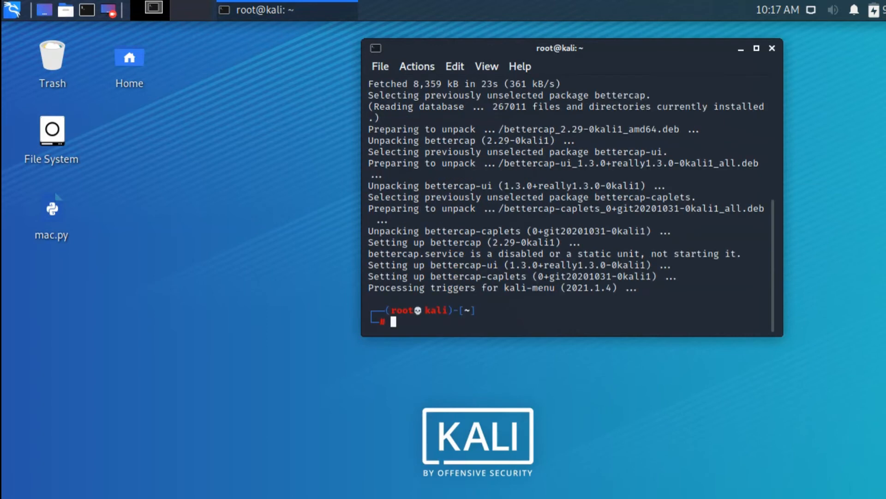
mouse_move(419, 311)
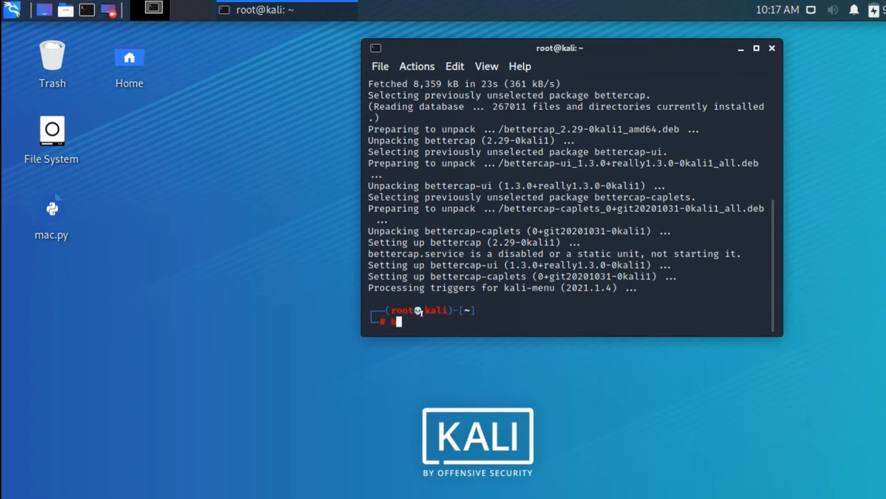
text(ettercap)
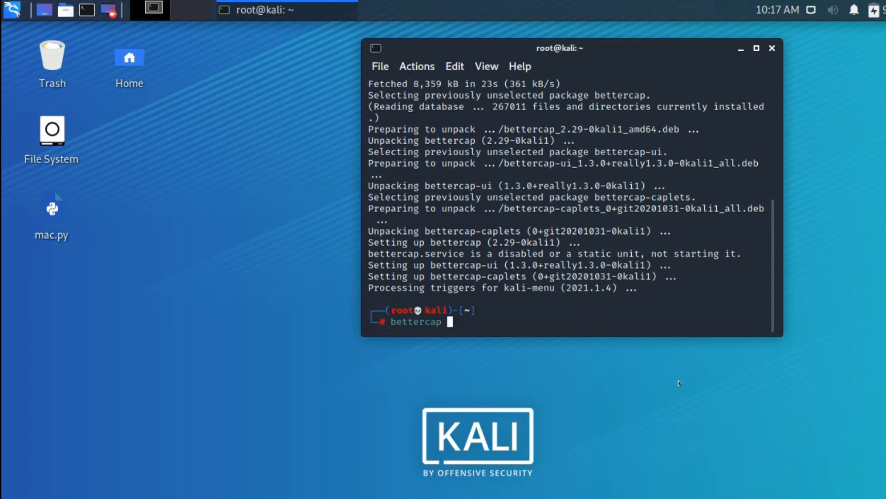
- Run 'bettercap -help', scroll through its option list, and recall the command
text(-help)
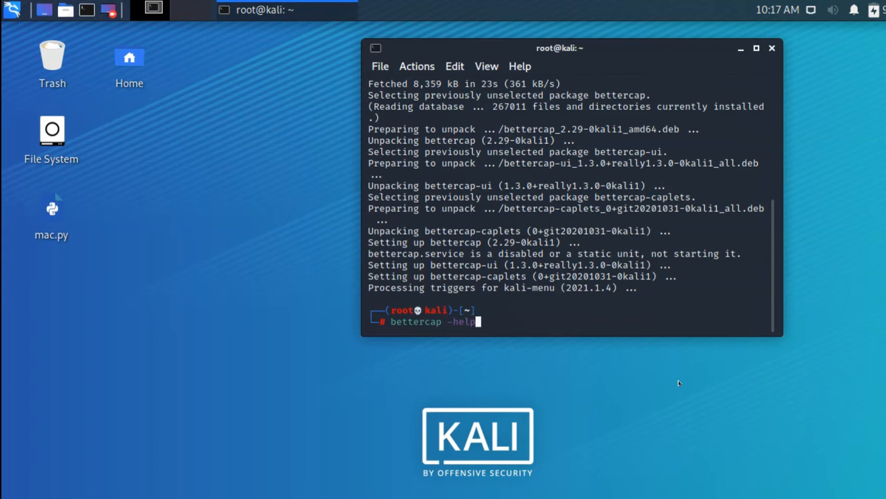
key(Return)
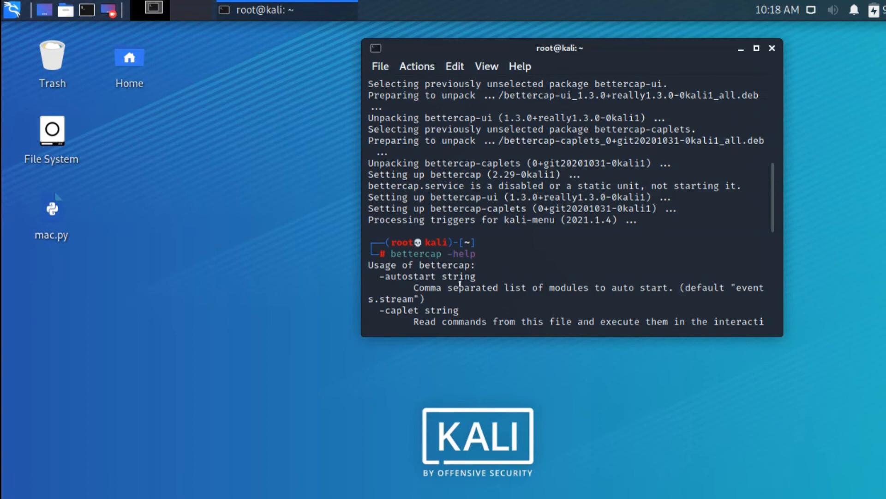
scroll(down, 3)
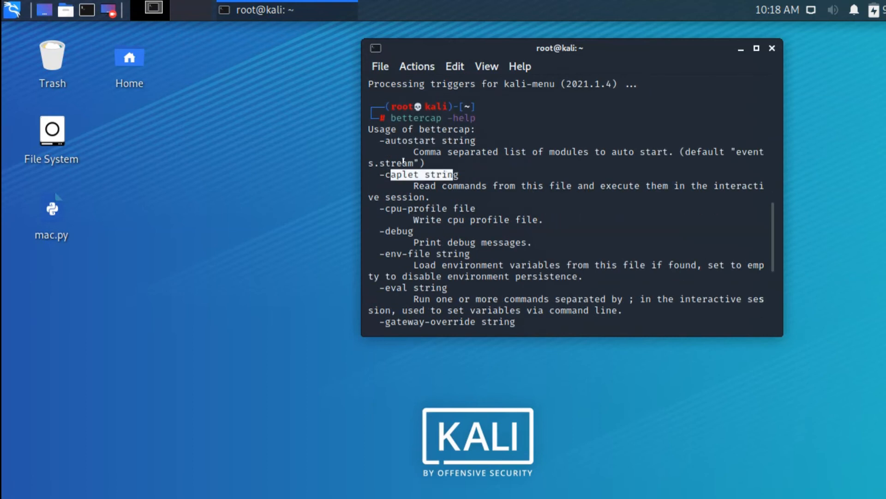
scroll(down, 3)
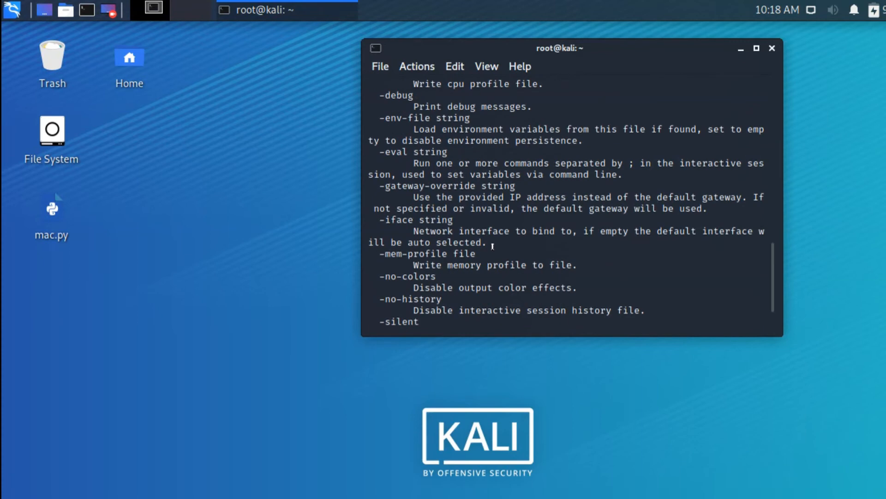
scroll(down, 3)
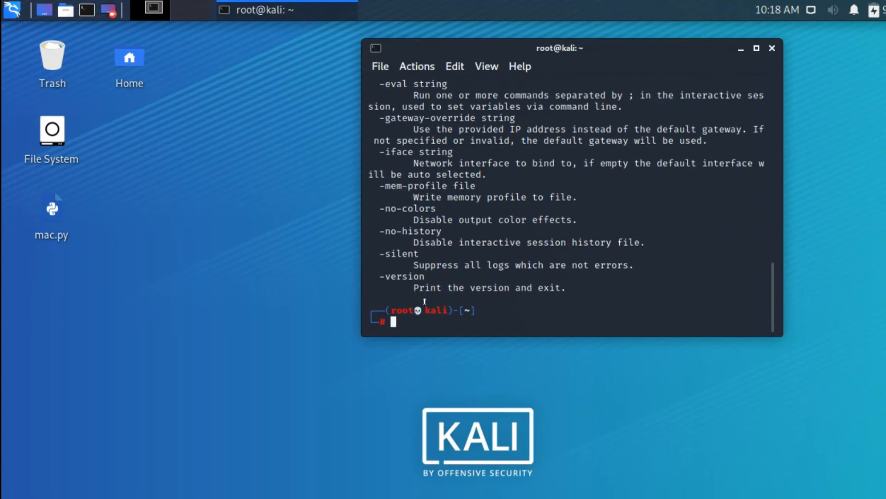
text(bettercap -help)
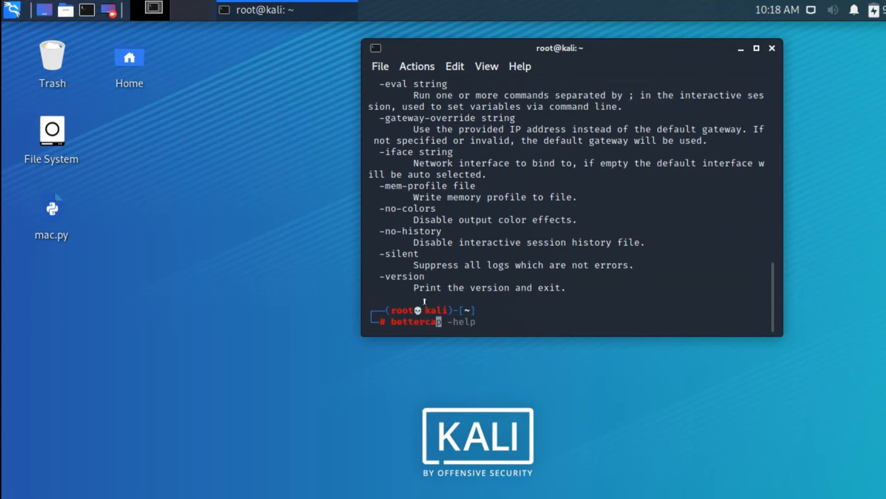
- Launch bettercap v2.29 on the 10.0.2.0/24 network and maximize the terminal
click(11, 11)
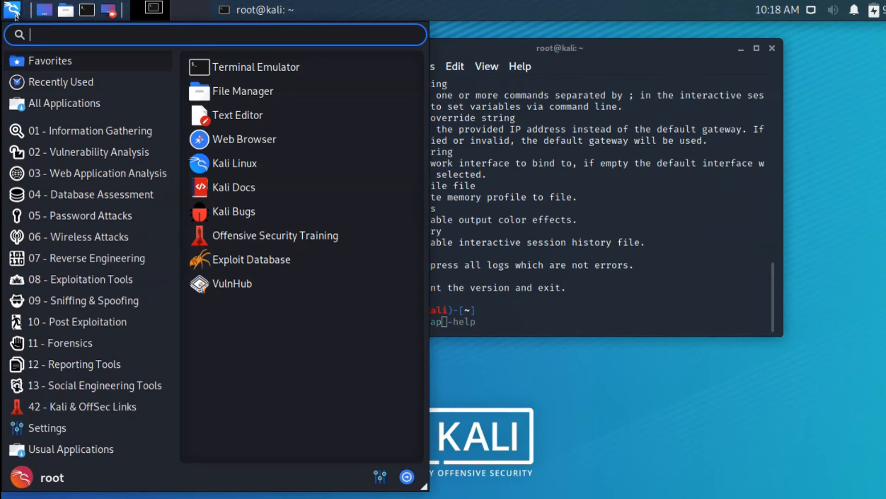
text(betterc)
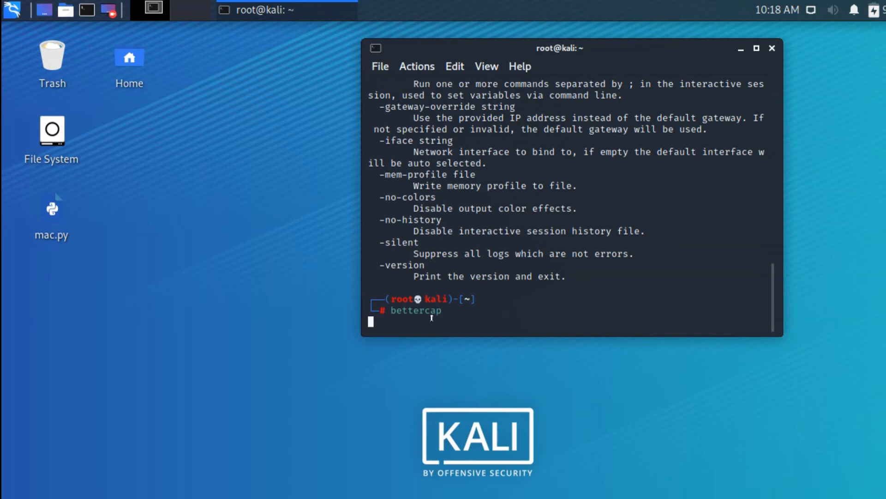
key(Return)
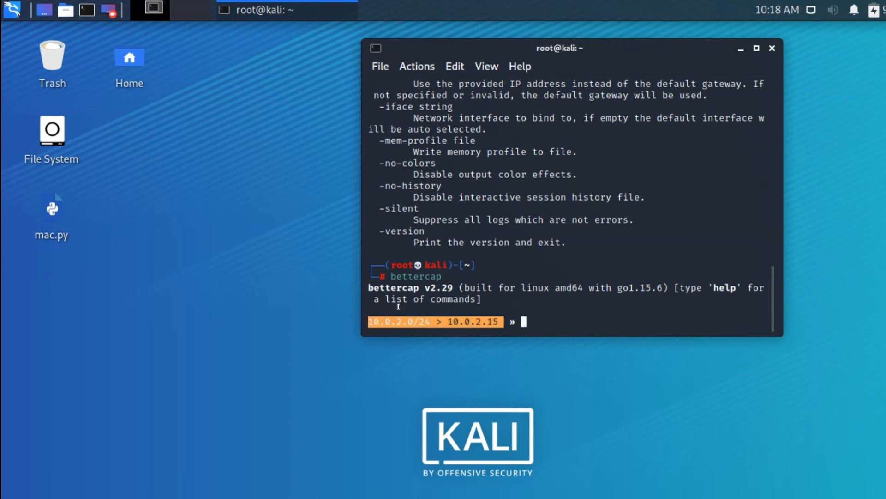
click(756, 48)
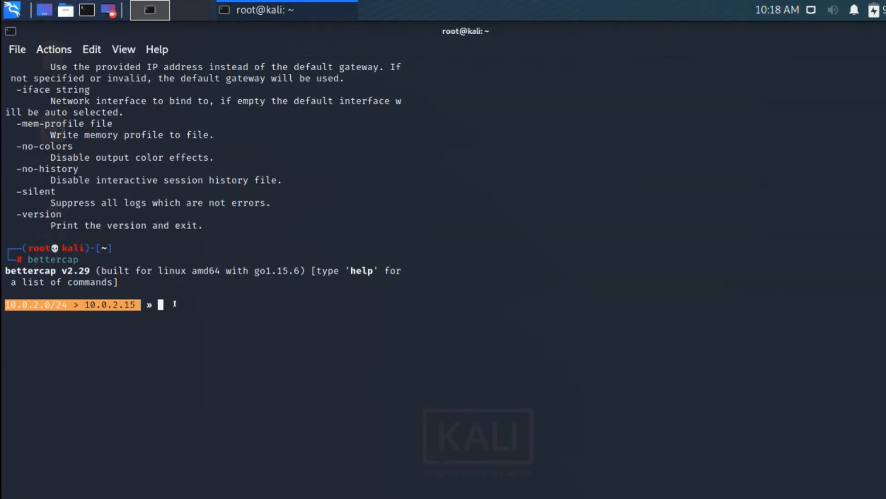
- Run help to list commands and modules, then highlight arp.spoof and other entries
key(Return)
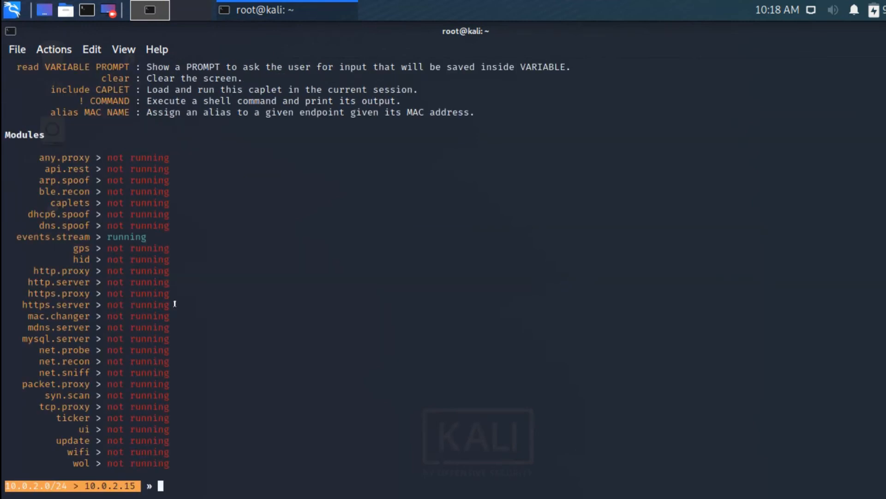
mouse_move(99, 159)
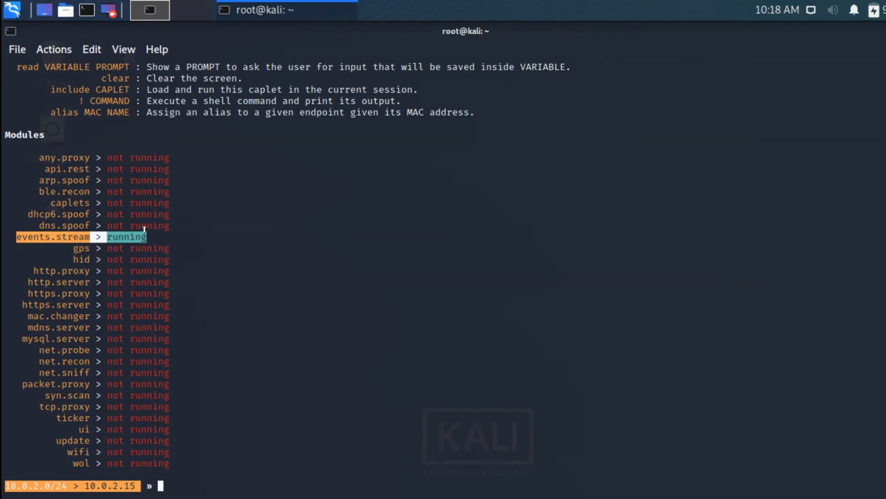
mouse_move(197, 169)
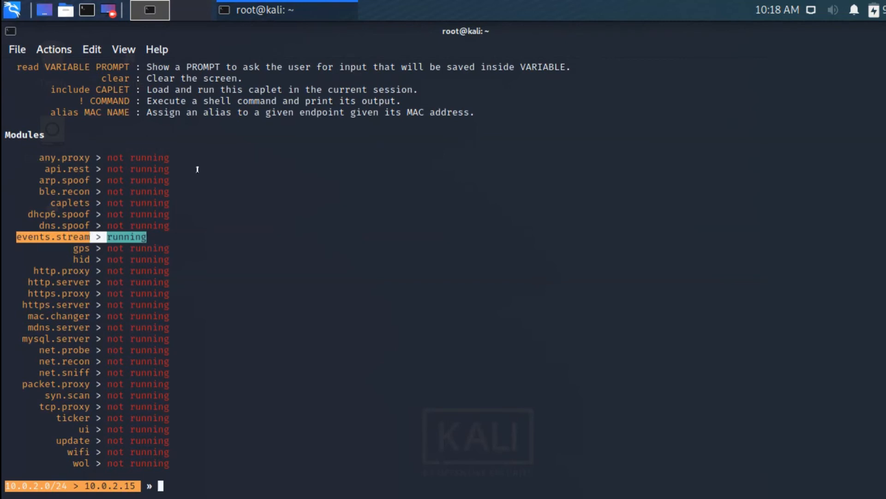
mouse_move(192, 176)
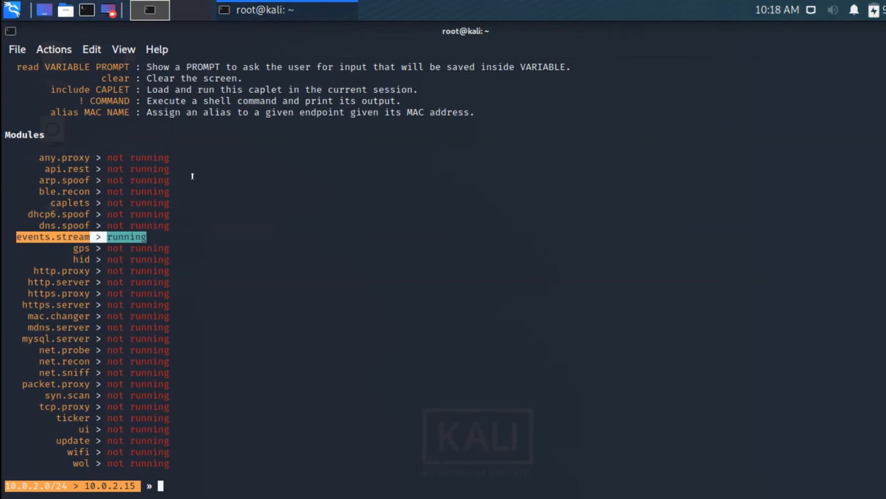
mouse_move(157, 191)
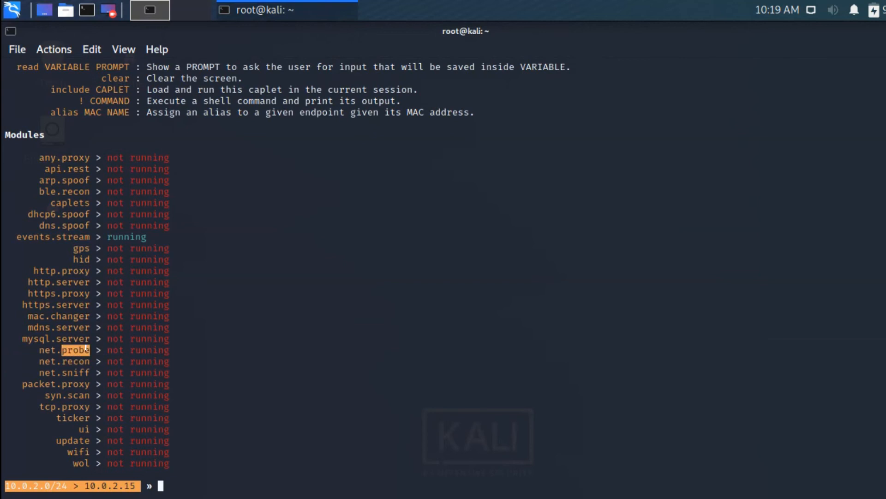
mouse_move(63, 362)
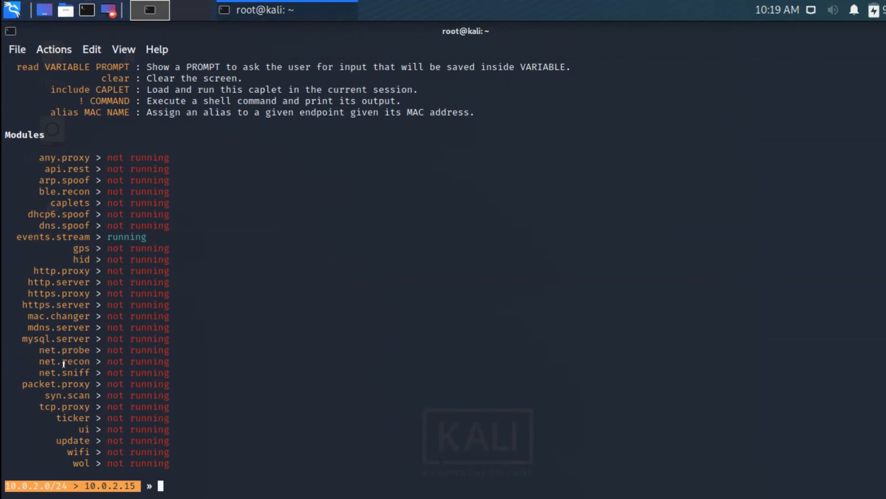
double_click(73, 361)
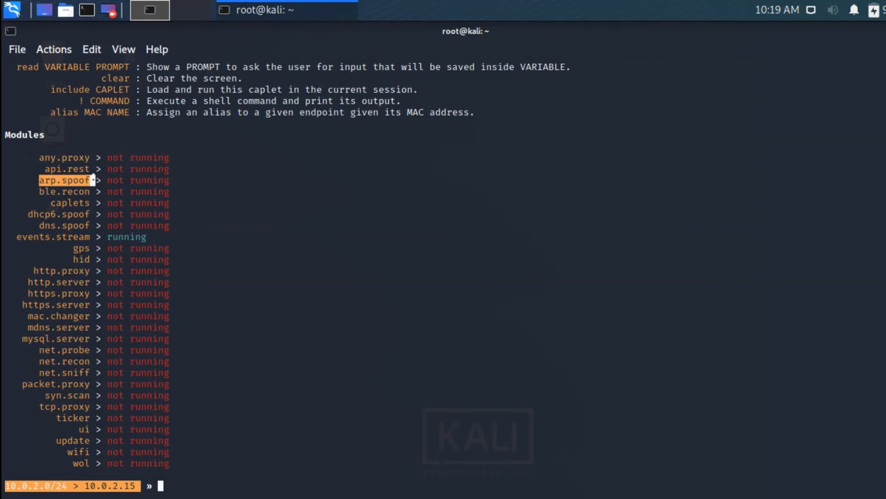
double_click(138, 179)
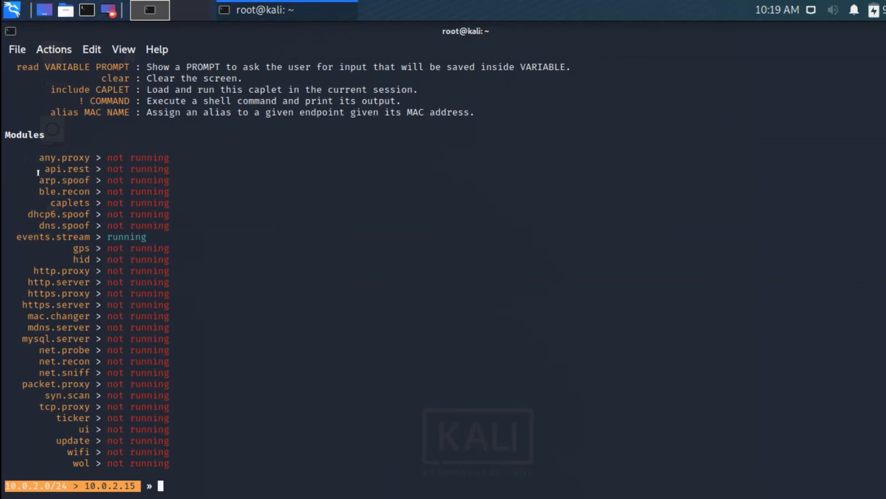
double_click(64, 179)
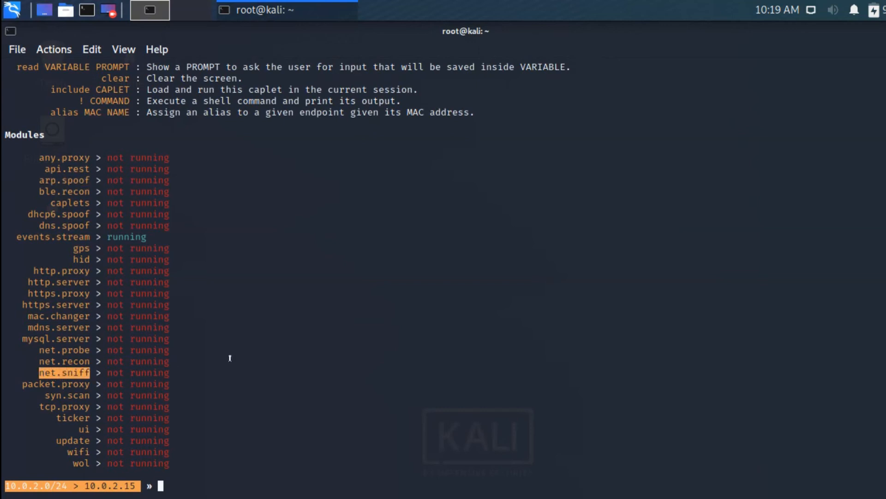
mouse_move(252, 270)
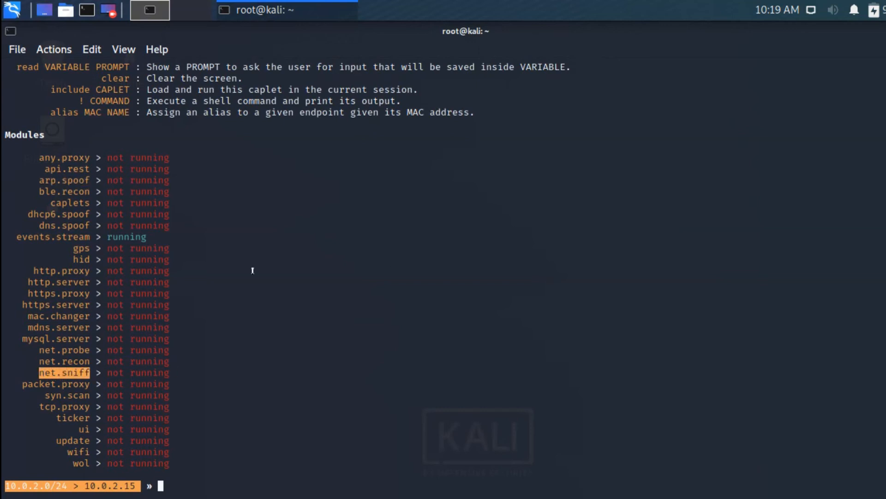
mouse_move(55, 207)
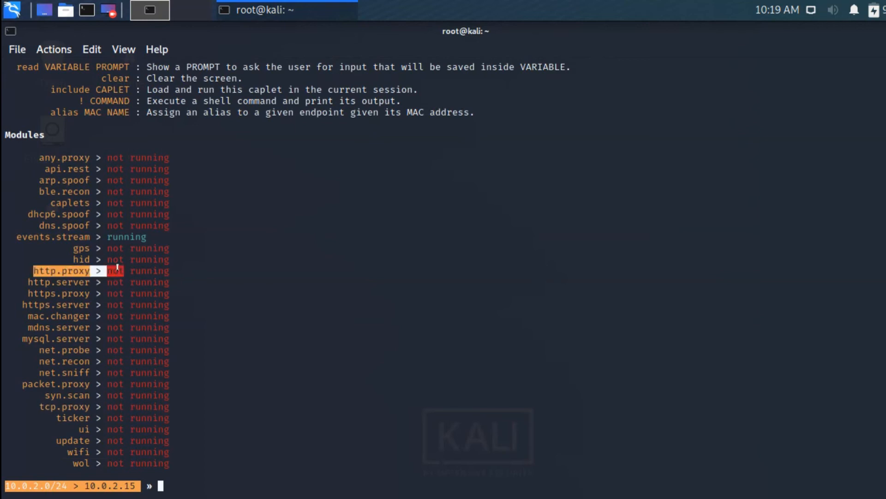
mouse_move(41, 293)
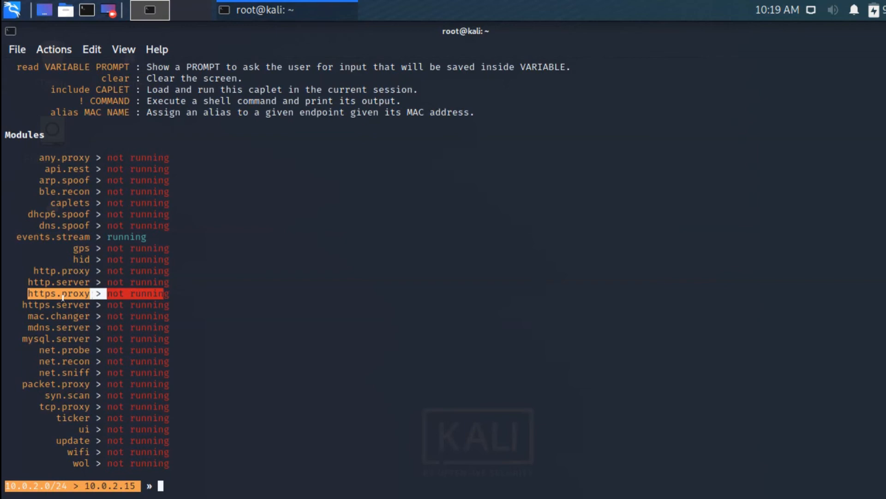
mouse_move(127, 316)
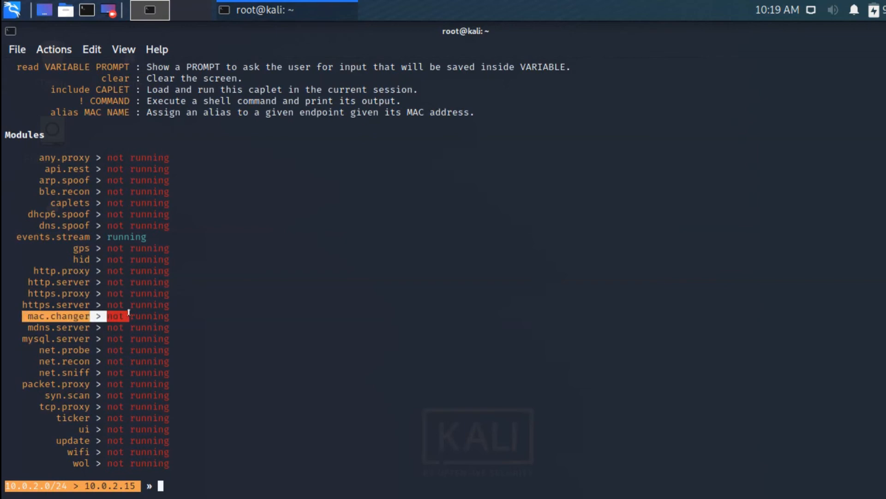
mouse_move(559, 291)
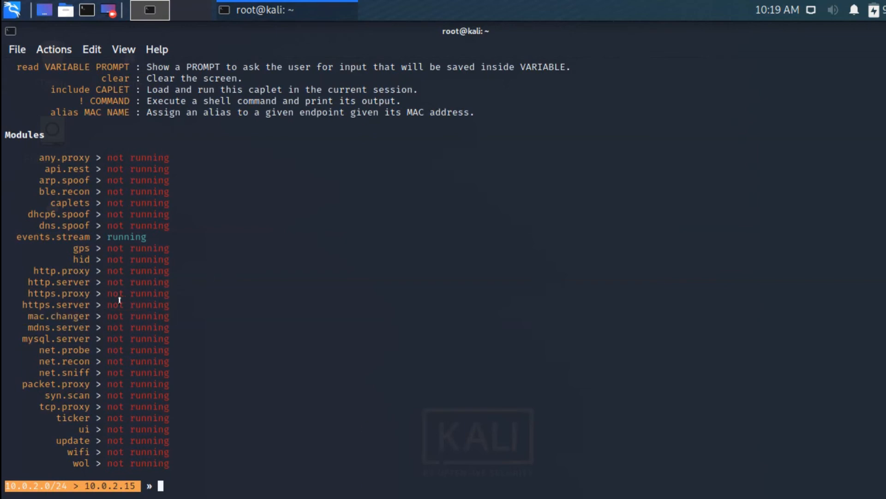
mouse_move(144, 217)
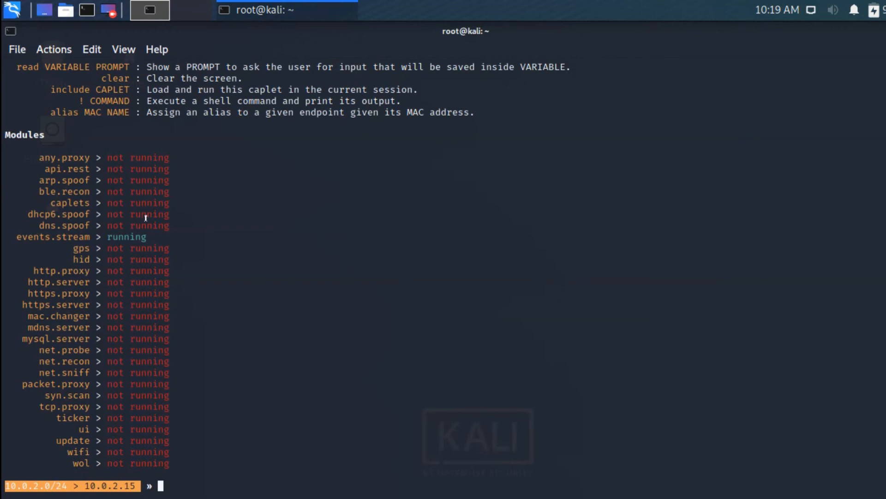
mouse_move(282, 270)
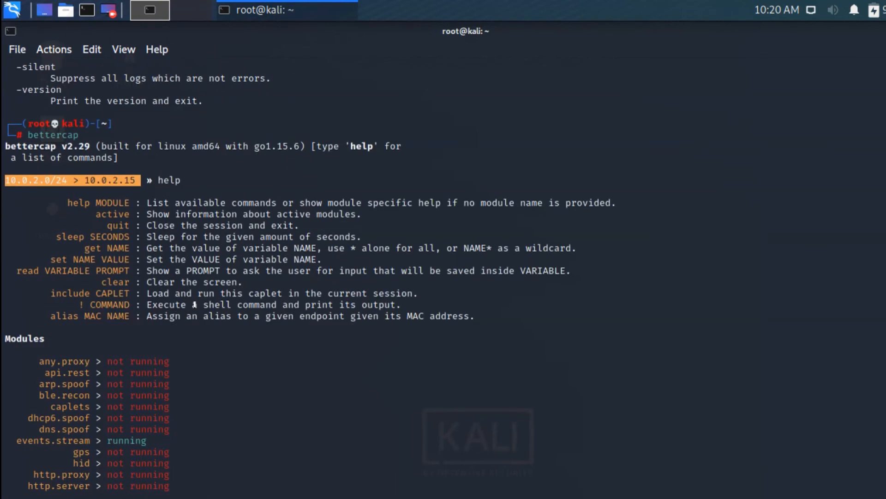
scroll(up, 3)
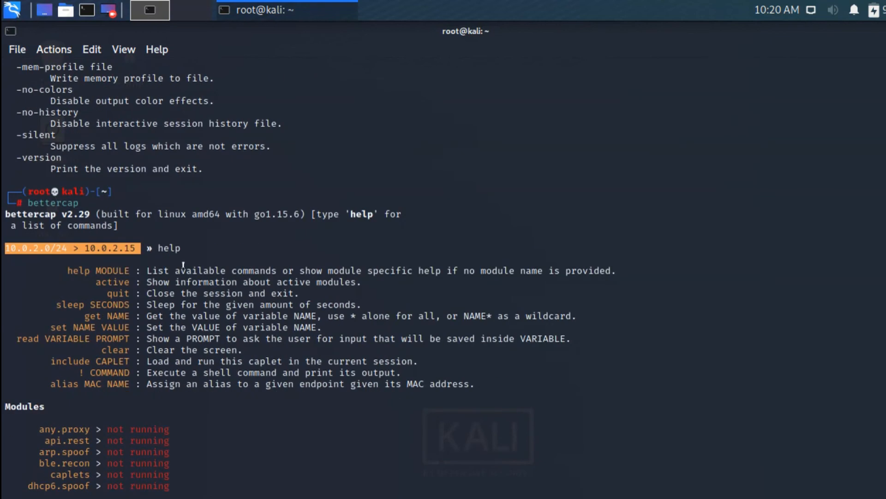
scroll(down, 3)
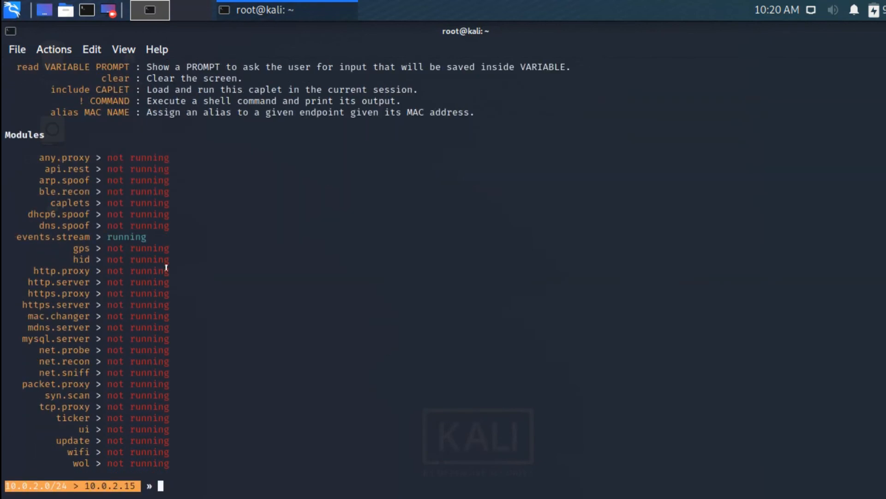
mouse_move(104, 355)
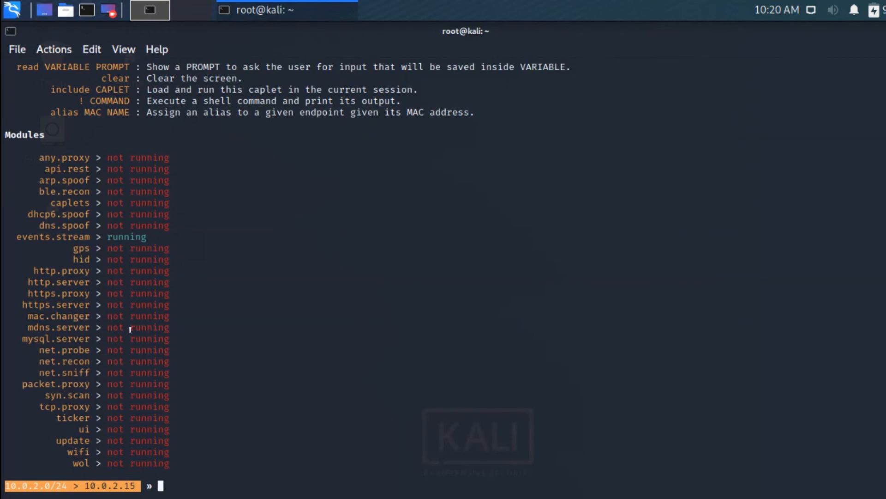
mouse_move(152, 254)
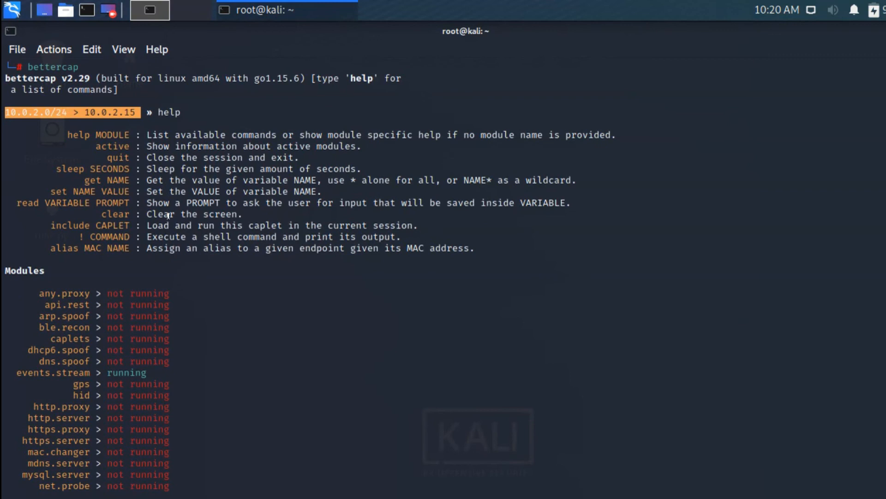
mouse_move(120, 131)
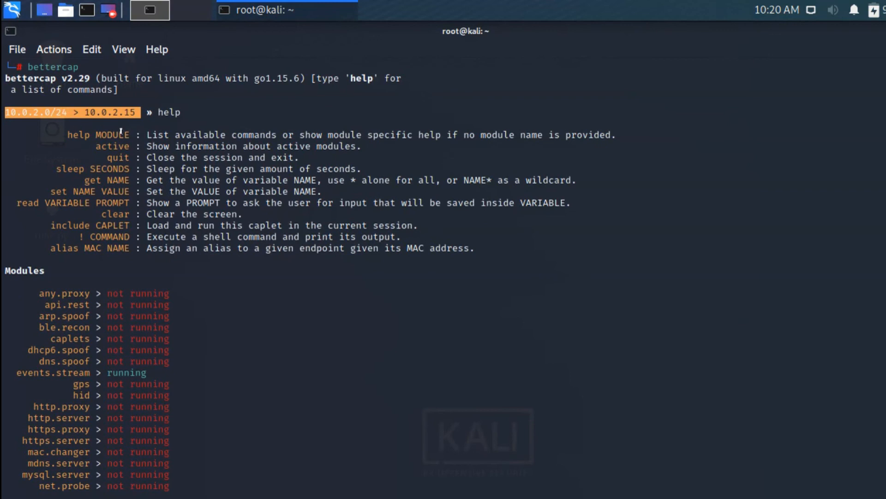
mouse_move(120, 157)
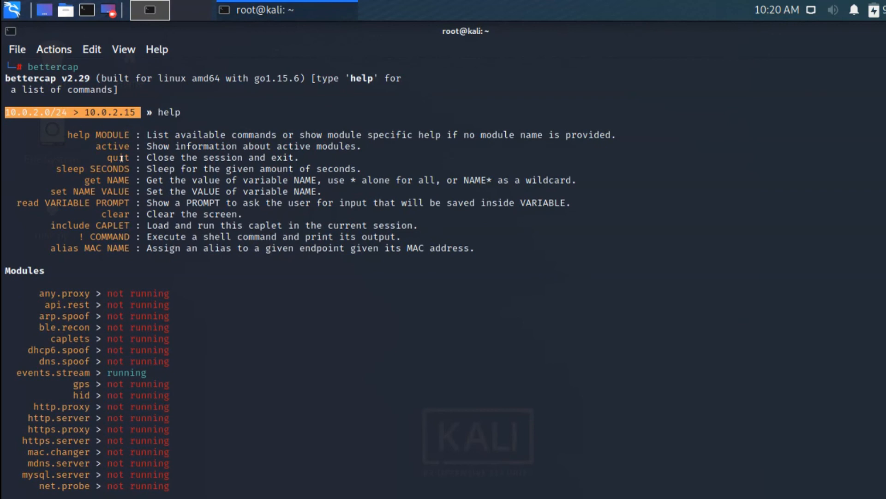
mouse_move(116, 214)
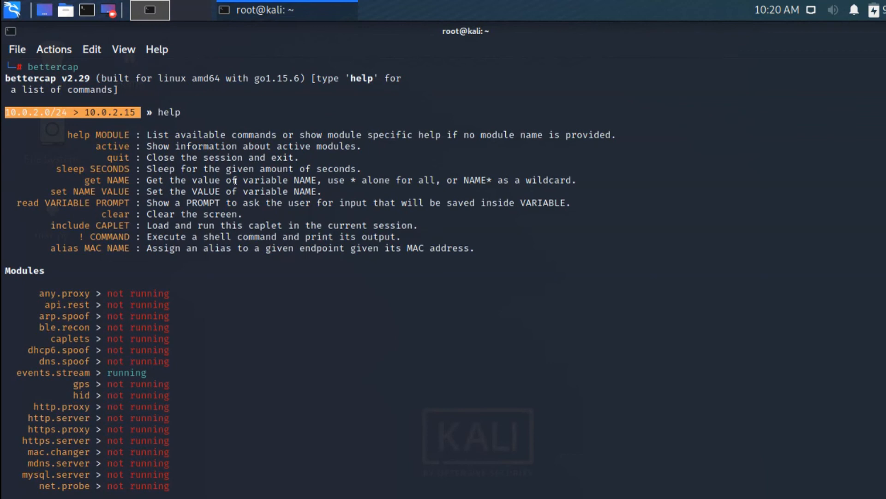
mouse_move(159, 304)
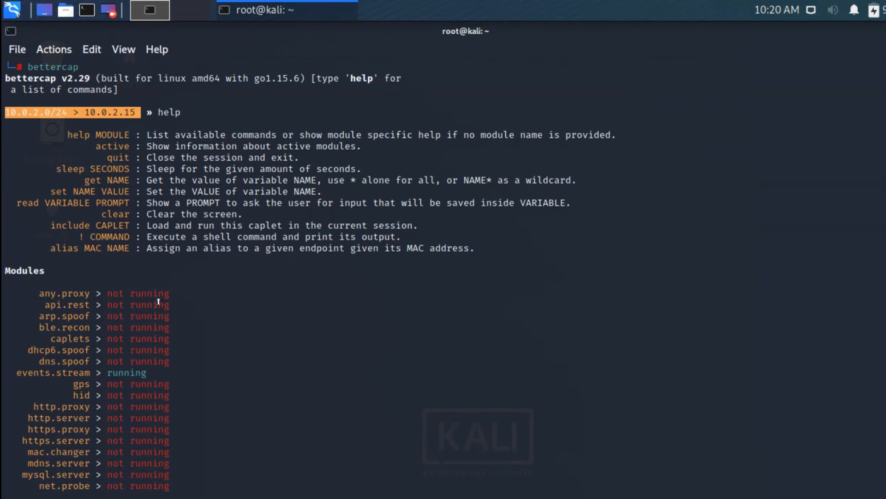
mouse_move(126, 304)
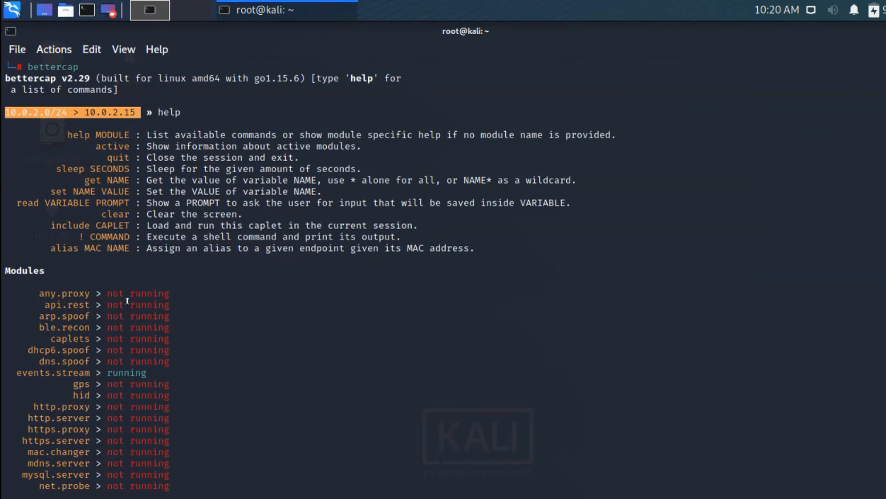
mouse_move(680, 325)
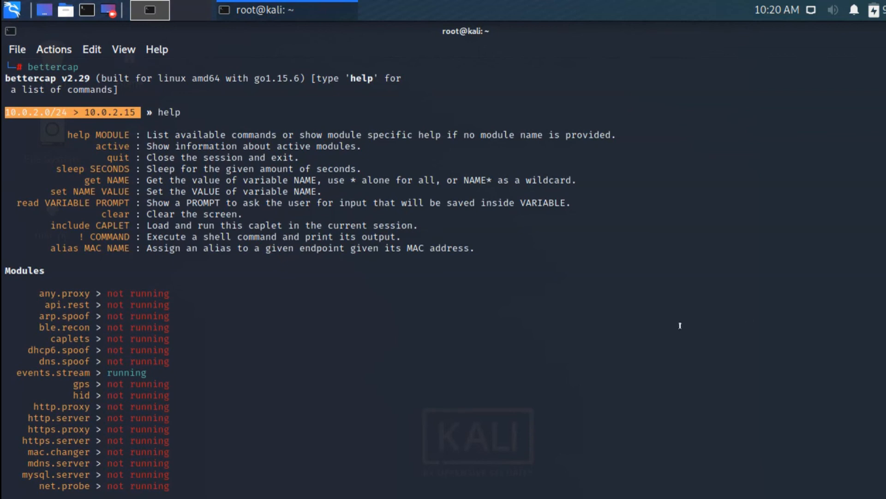
scroll(down, 3)
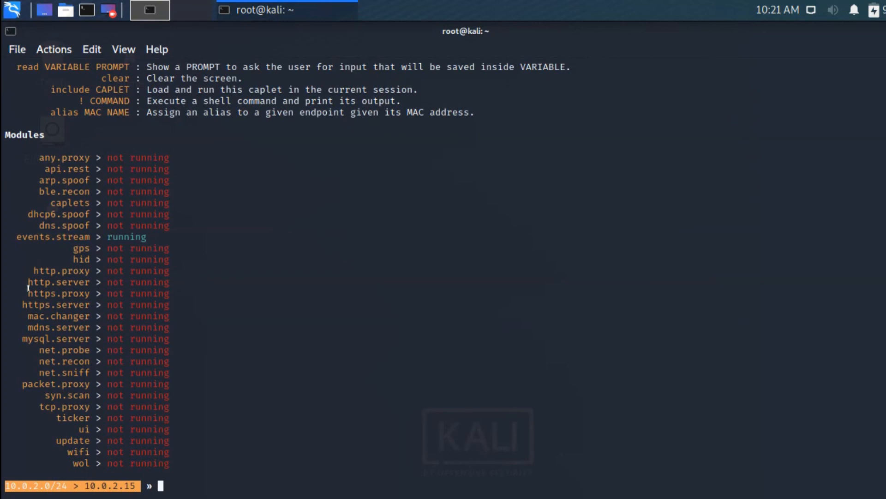
- Run 'help net.probe' using Tab completion to show its on/off commands and parameters
double_click(63, 349)
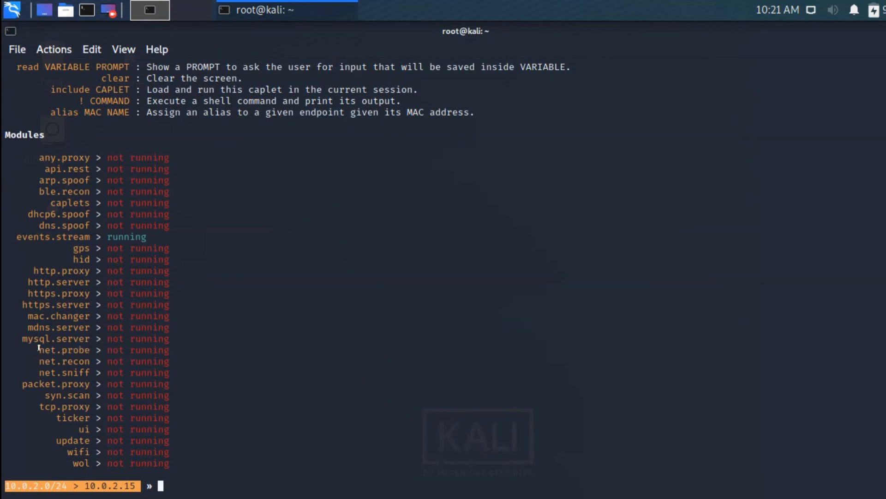
text(h)
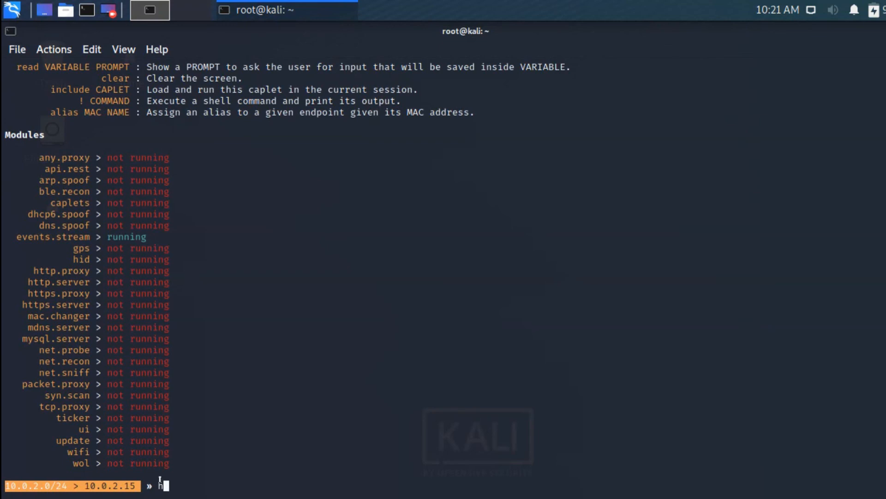
text(elp net.)
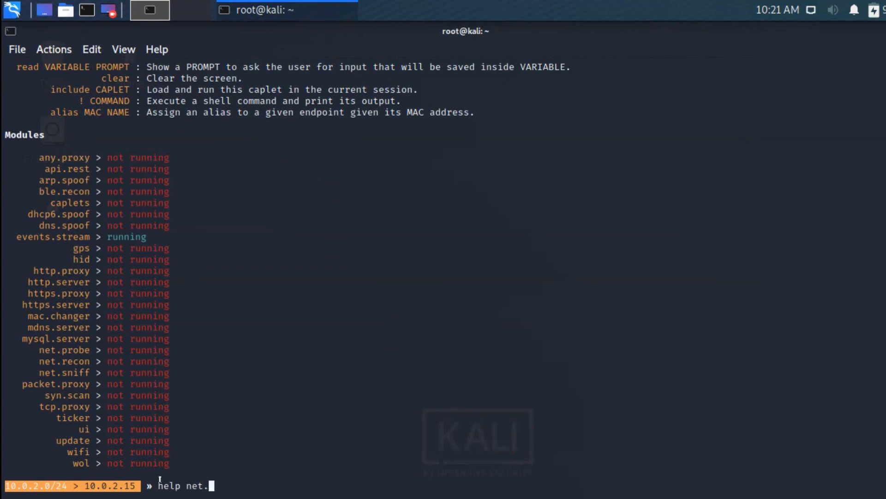
key(Return)
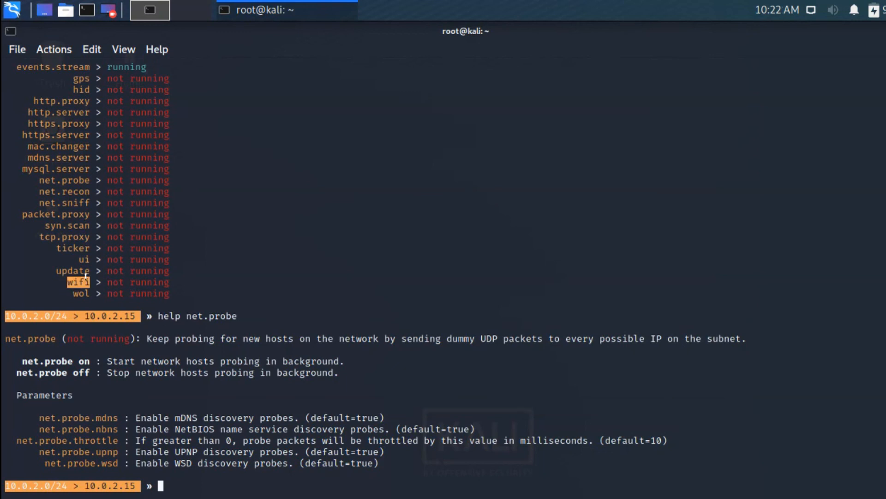
- Run 'help wifi' and scroll through its recon, deauth and fake access point commands
text(he)
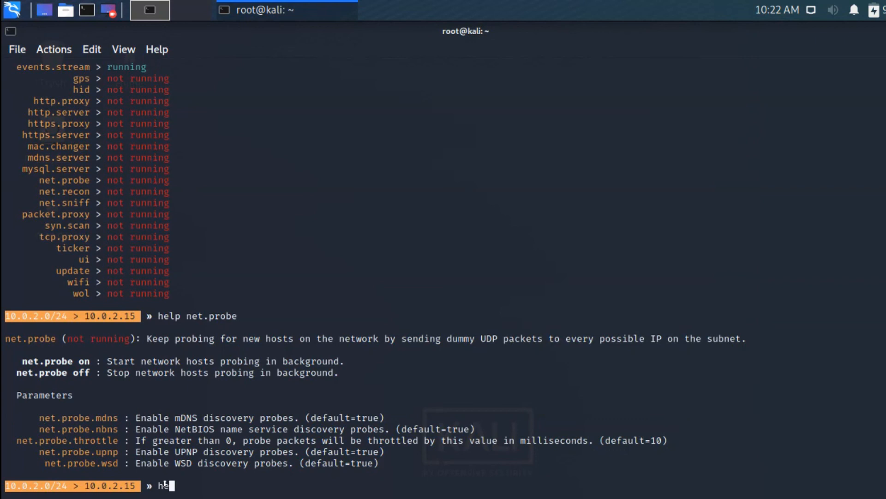
key(Return)
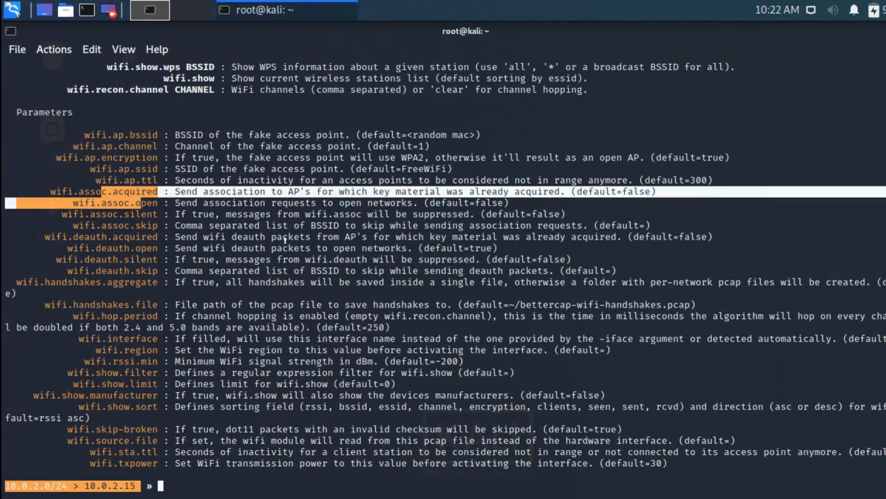
mouse_move(159, 218)
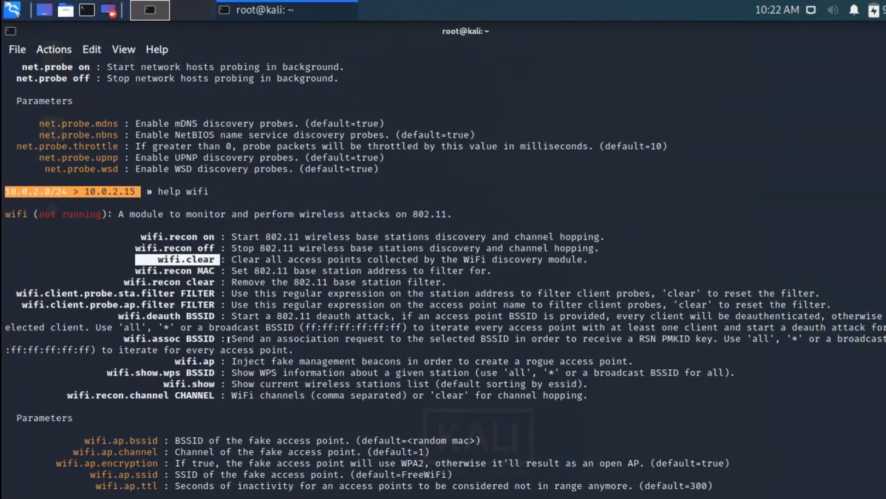
scroll(down, 3)
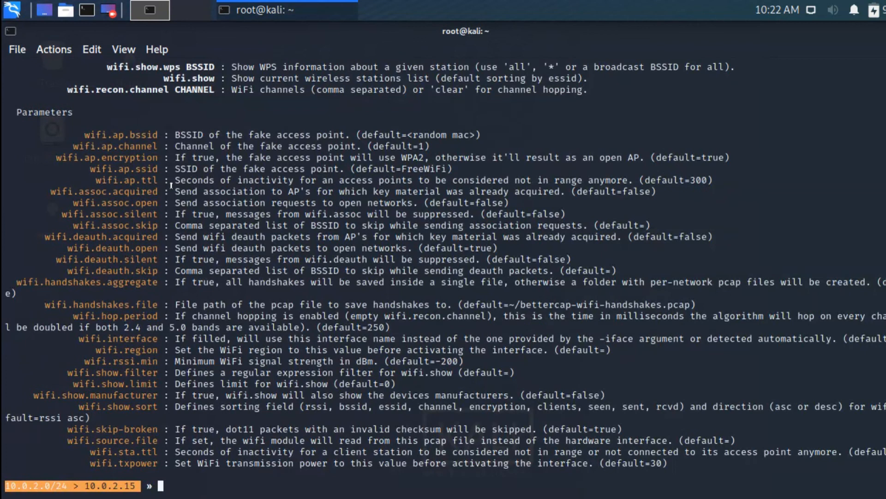
mouse_move(728, 207)
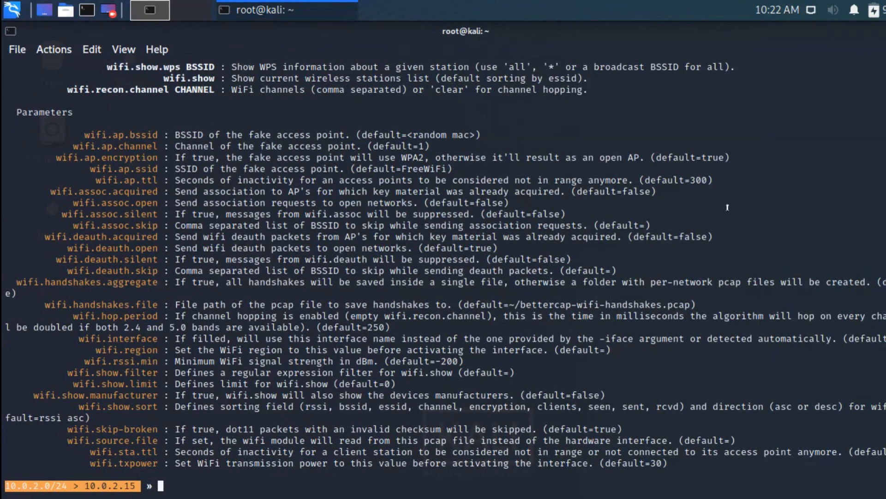
key(Return)
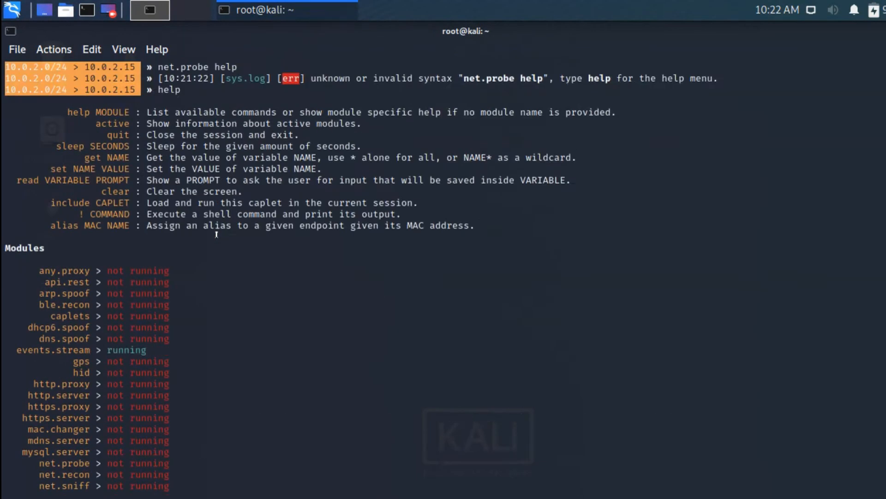